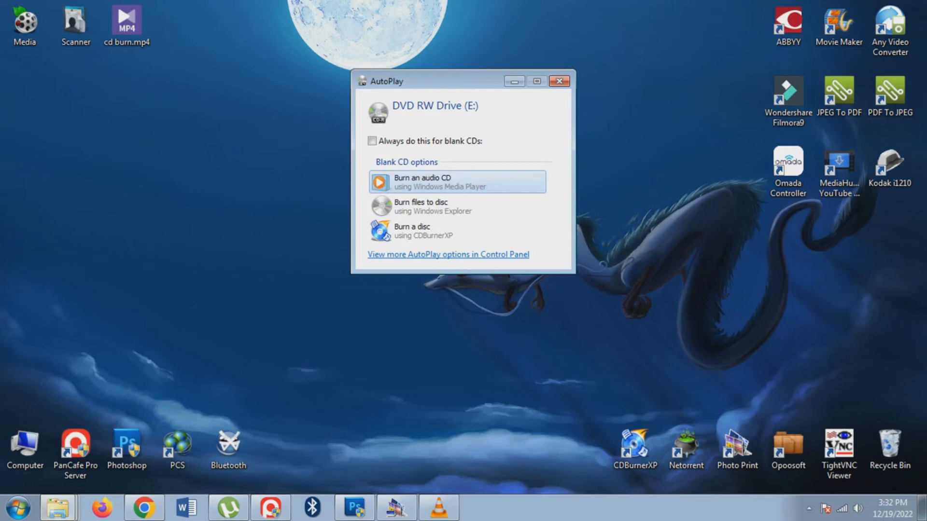
Dismiss the blank-disc prompt and confirm DVD RW Drive (E:) is empty with 702 MB free.
left_click(558, 81)
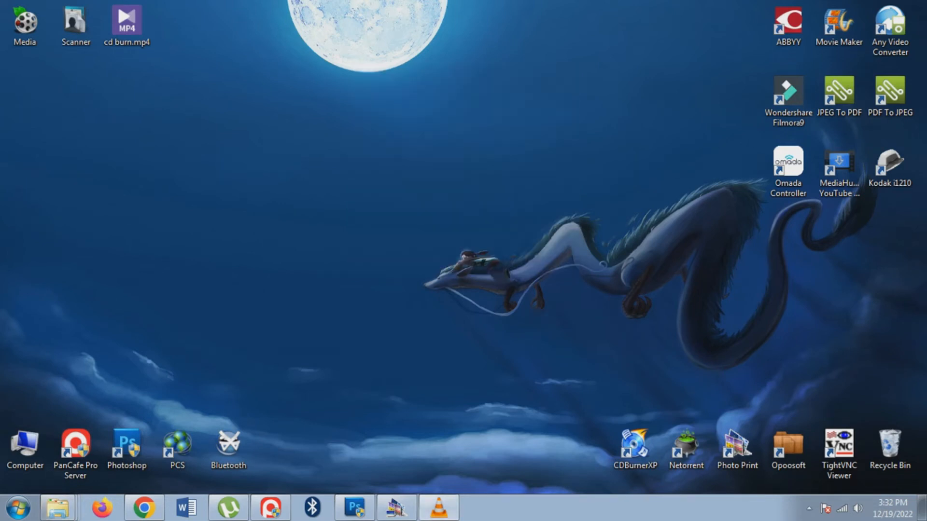
double_click(25, 446)
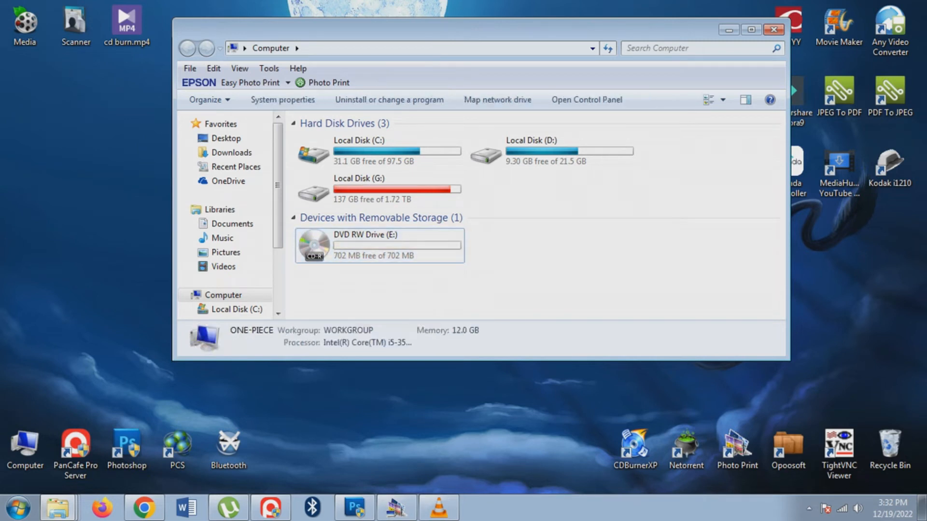
left_click(379, 245)
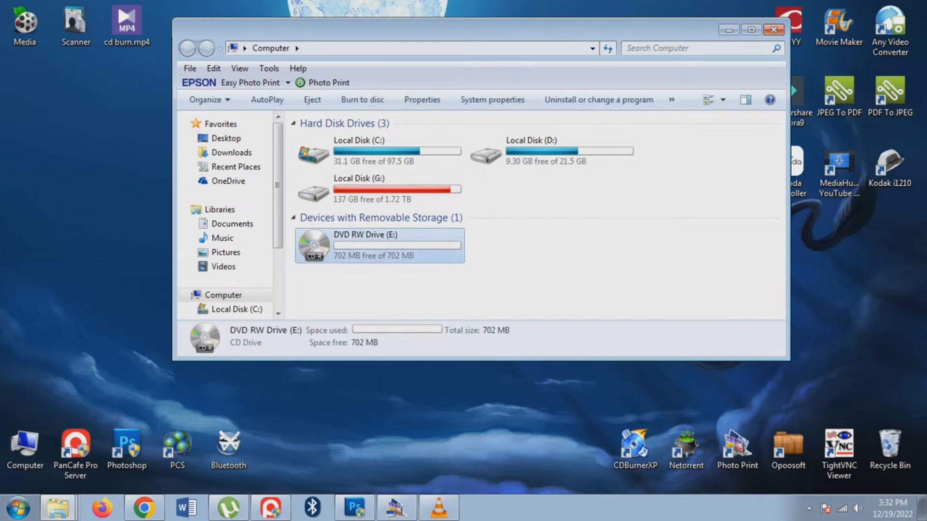
left_click(772, 30)
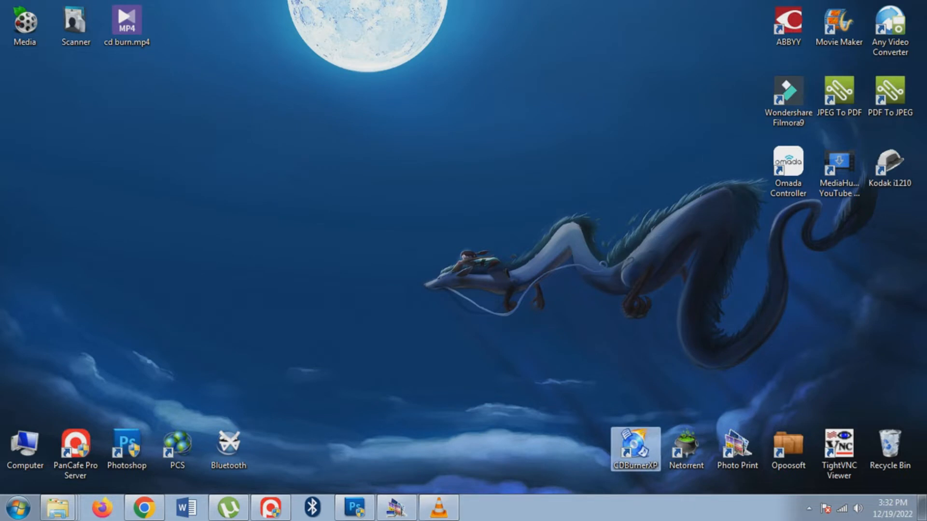
Launch CDBurnerXP and start a new empty data disc compilation for drive E.
double_click(635, 449)
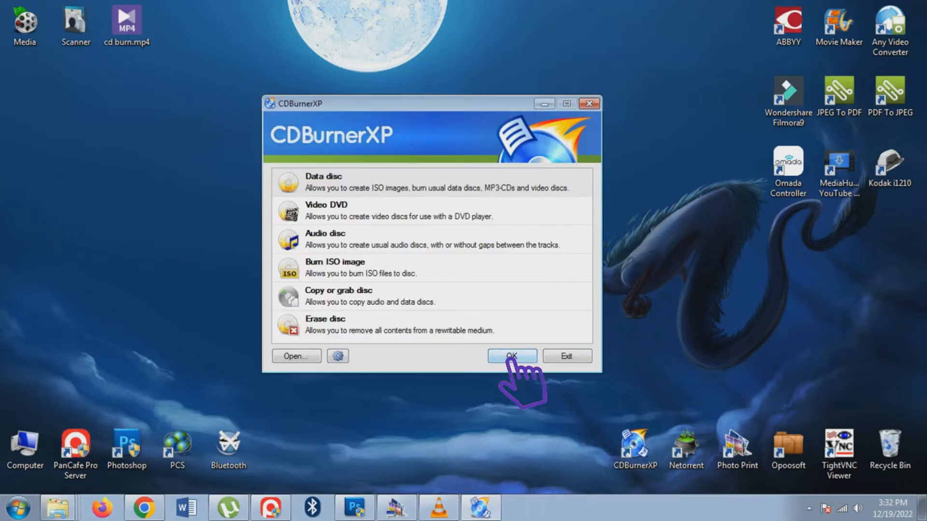
left_click(511, 356)
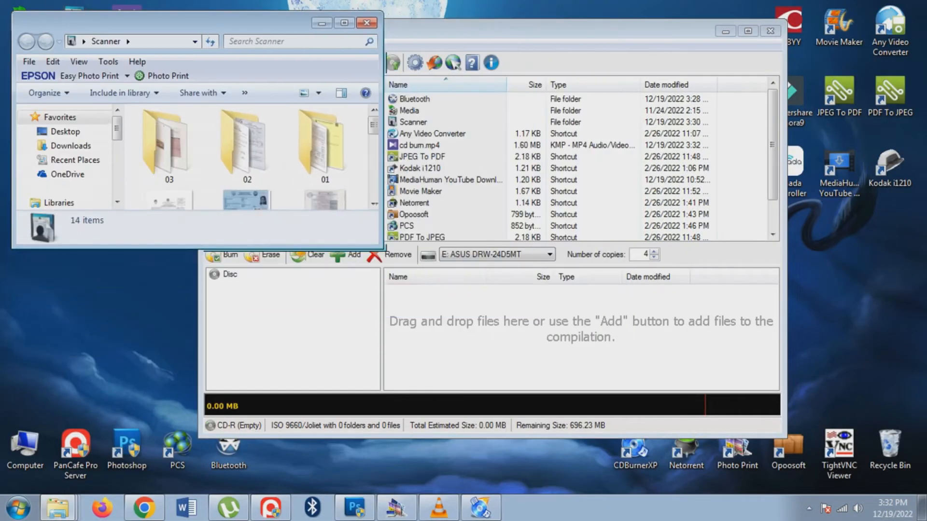
Add folder 03 with its 15 JPEG images (8.60 MB) to the disc compilation.
left_click(169, 136)
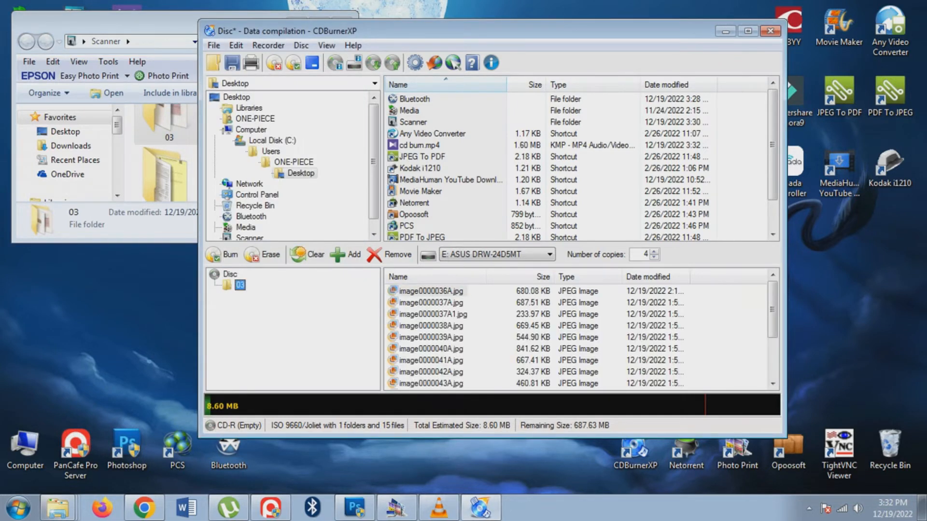
left_click(230, 273)
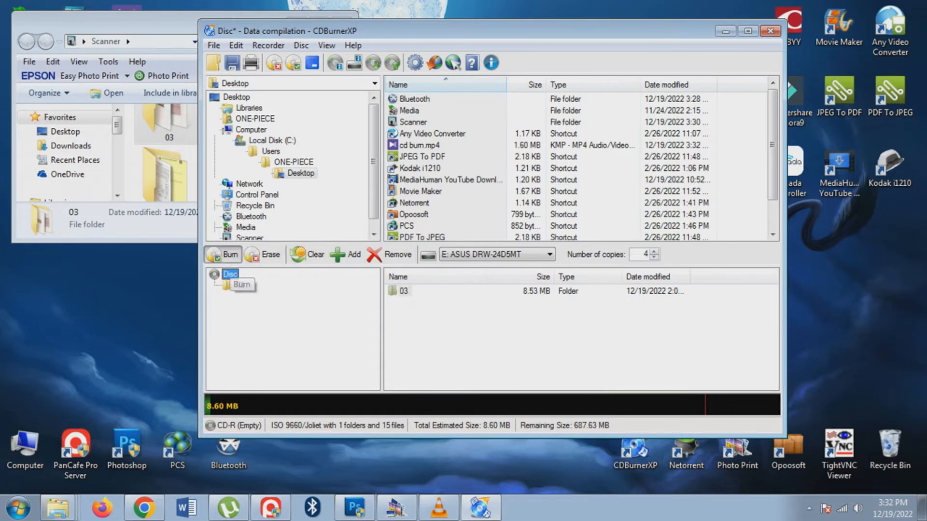
left_click(223, 254)
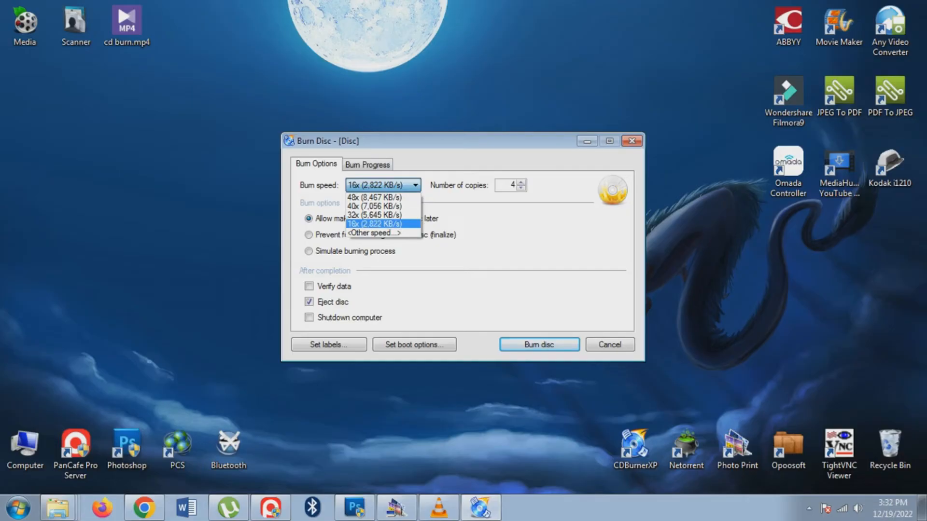
Start burning the compilation to the DVD RW drive at 16x.
left_click(538, 344)
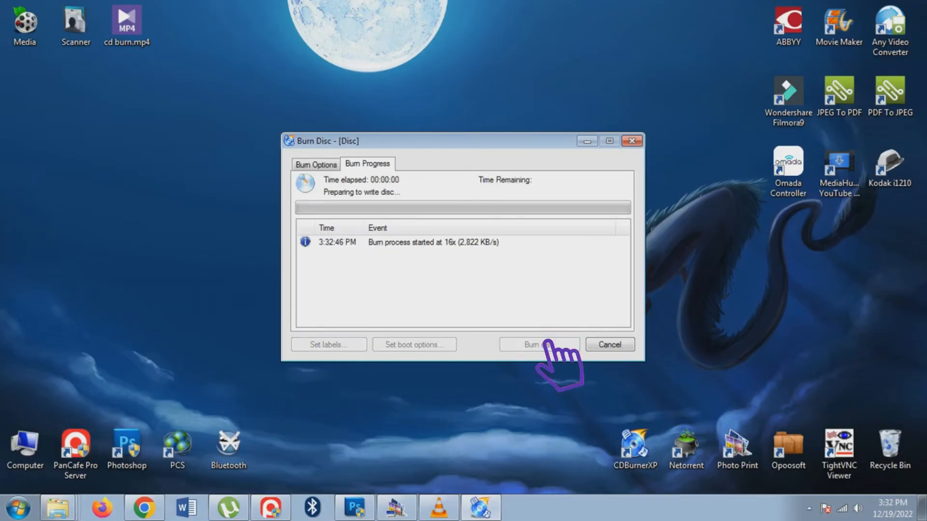
left_click(538, 345)
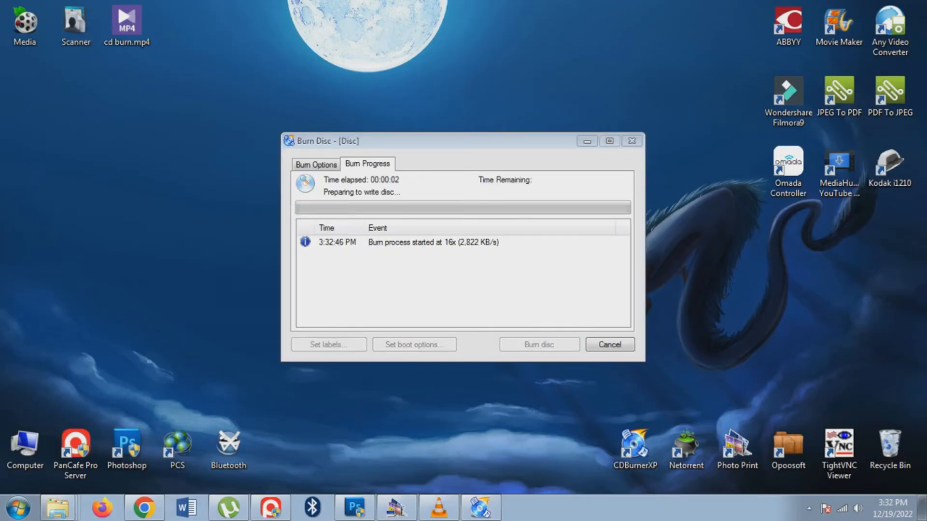